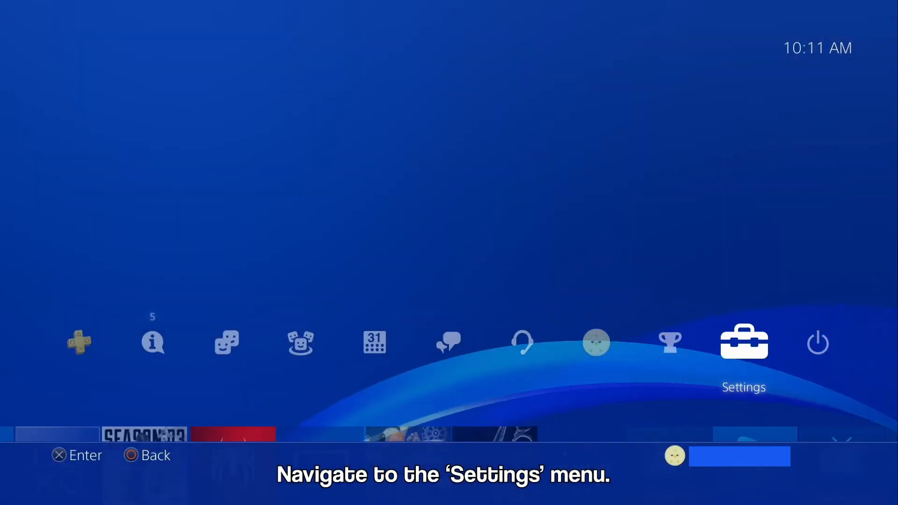
- Show the console's connection status and scroll to the Wi-Fi MAC address
{"action": "left_click", "coordinate": [744, 342]}
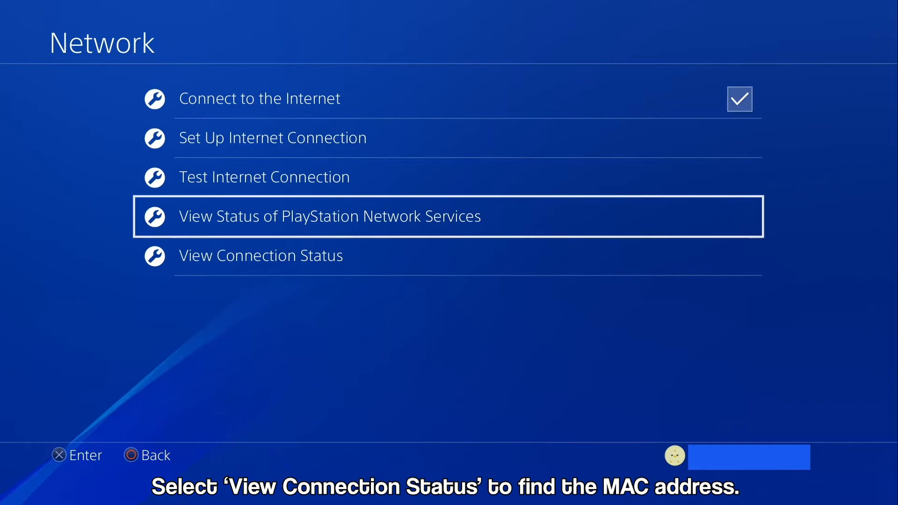
{"action": "left_click", "coordinate": [261, 255]}
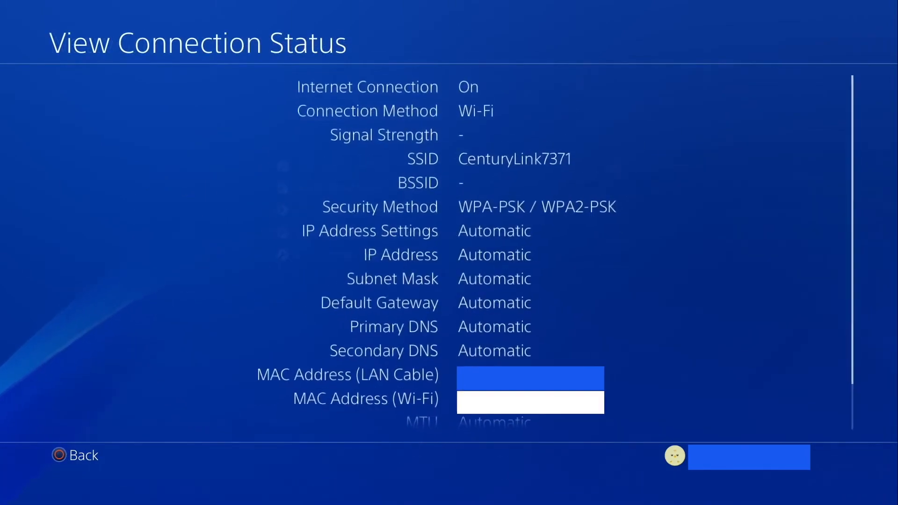
{"action": "scroll", "scroll_direction": "down", "scroll_amount": 3}
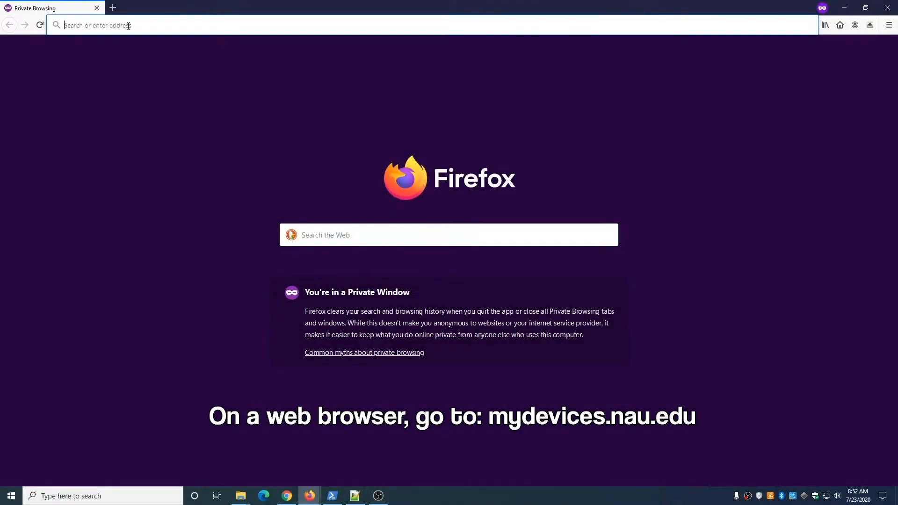
- Sign in at mydevices.nau.edu with NAU user ID and password to reach Manage Devices
{"action": "type", "text": "mydevices.nau.edu"}
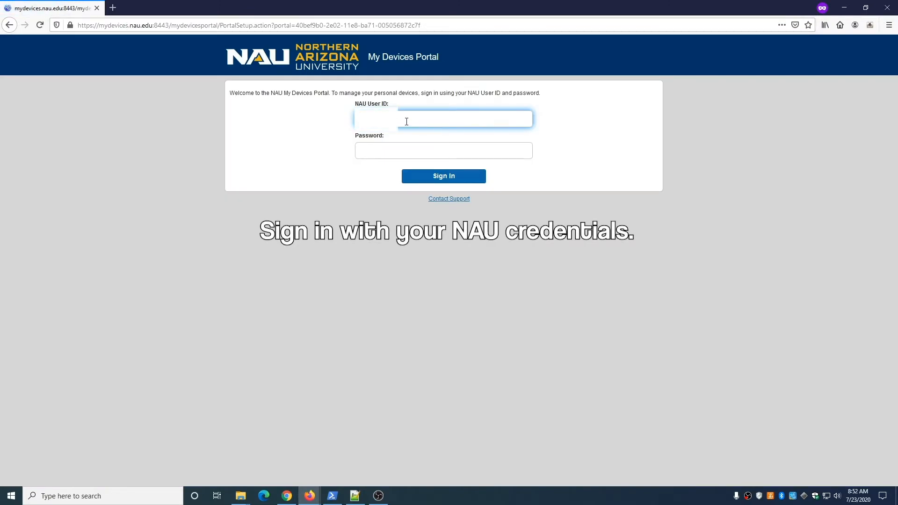
{"action": "left_click", "coordinate": [443, 150]}
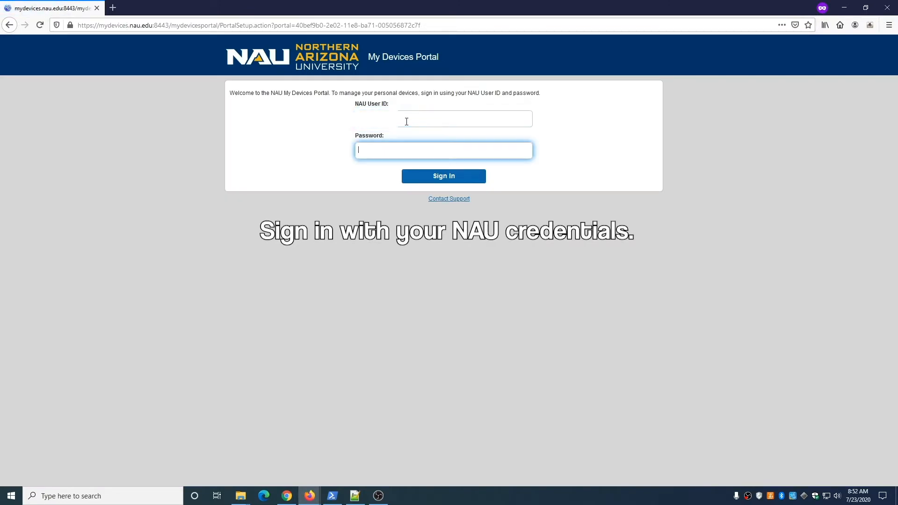
{"action": "type", "text": "•••••"}
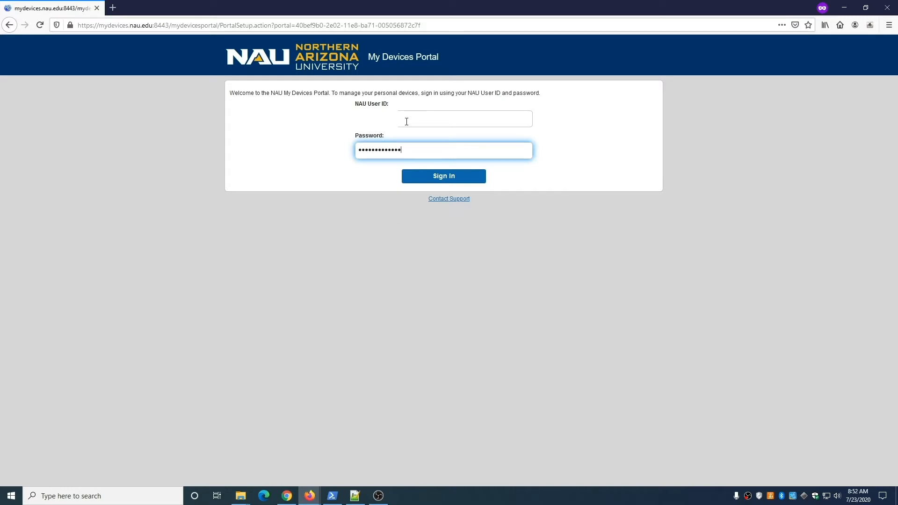
{"action": "left_click", "coordinate": [443, 176]}
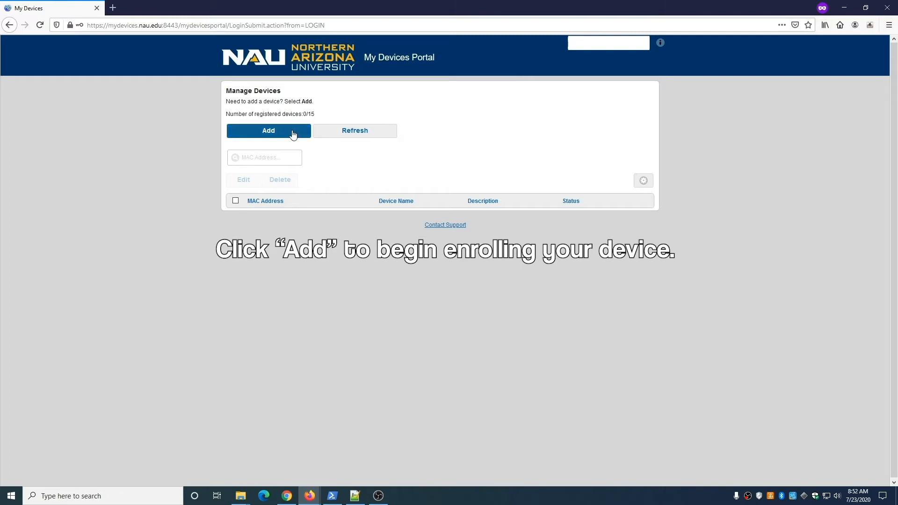
- Add a device named 'Gaming Device' with description 'My gaming device' and submit it
{"action": "left_click", "coordinate": [269, 130]}
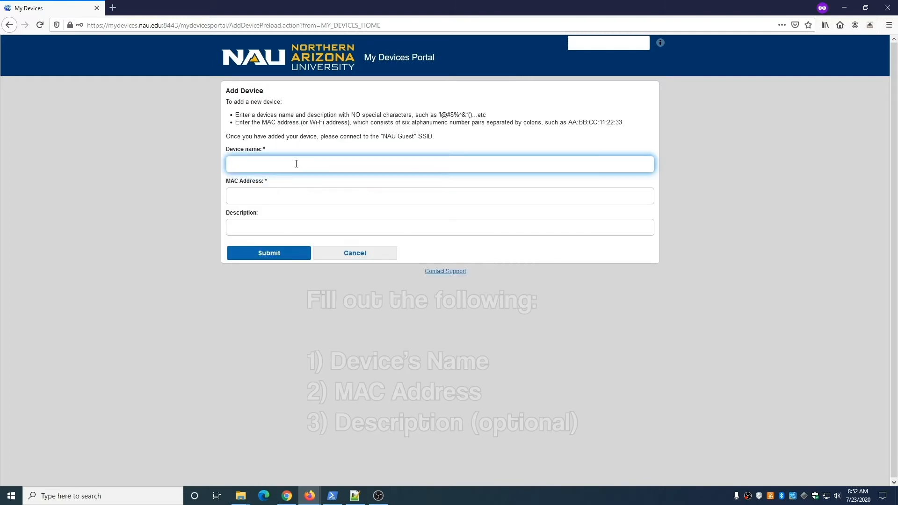
{"action": "type", "text": "Gaming Device"}
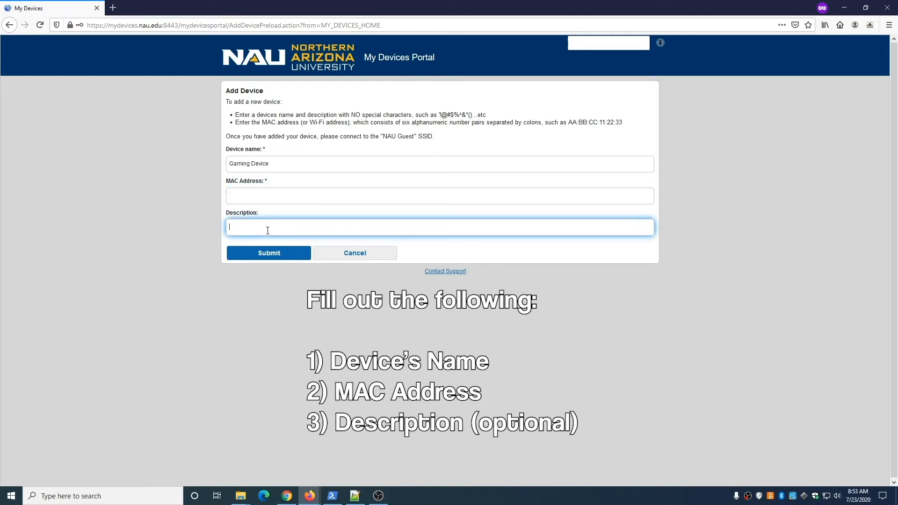
{"action": "type", "text": "My gaming device"}
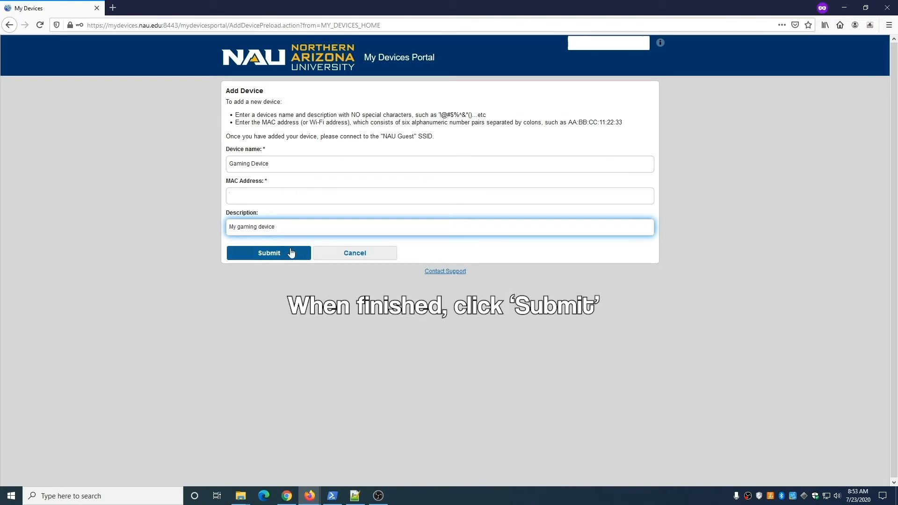
{"action": "left_click", "coordinate": [268, 253]}
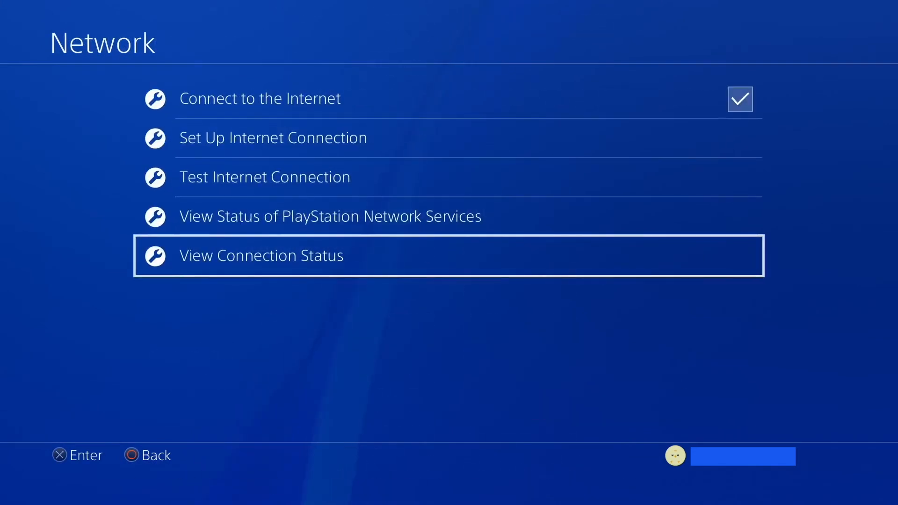
- Begin Set Up Internet Connection and move to NAU Guest in the Wi-Fi list
{"action": "left_click", "coordinate": [272, 137]}
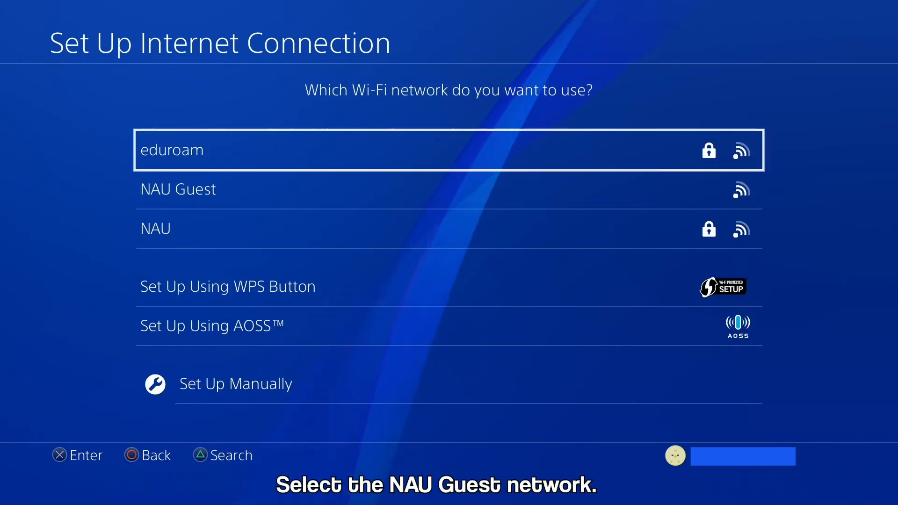
{"action": "key", "text": "Down"}
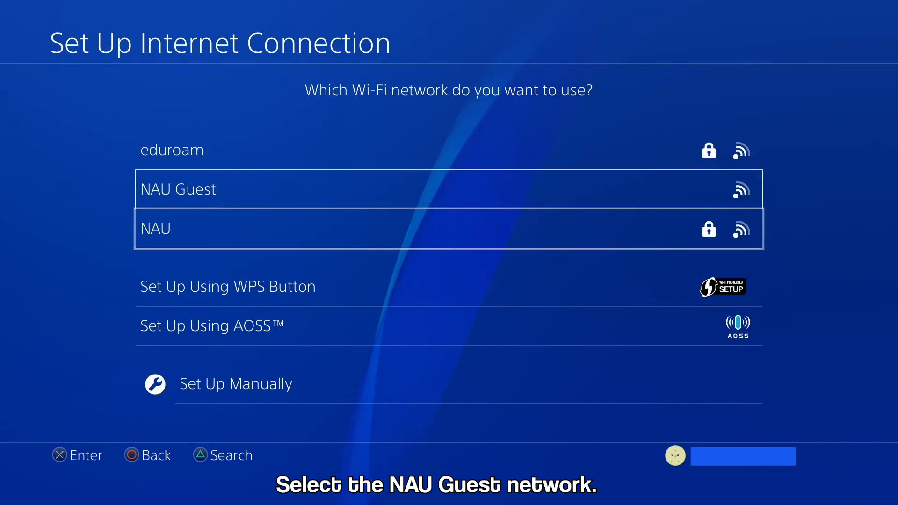